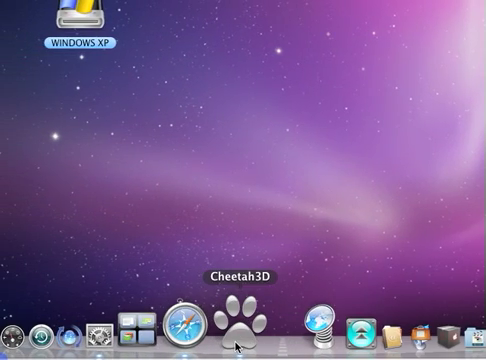
# Step: Launch Cheetah3D from the Dock into a new empty untitled scene
pyautogui.click(240, 318)
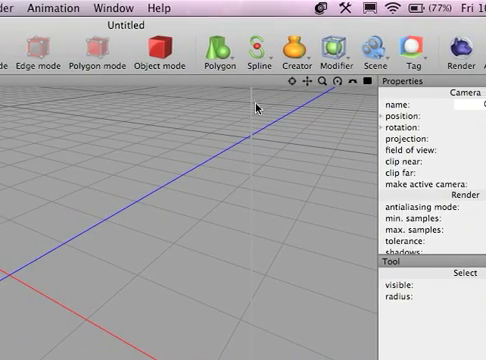
# Step: Create a Relief polygon object as a dense wavy terrain mesh
pyautogui.click(234, 52)
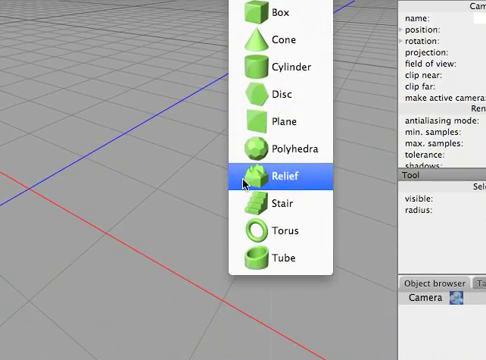
pyautogui.click(284, 176)
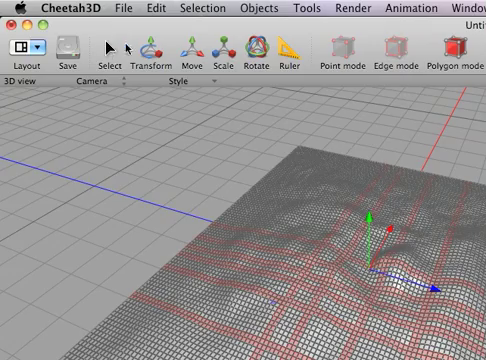
pyautogui.moveTo(224, 138)
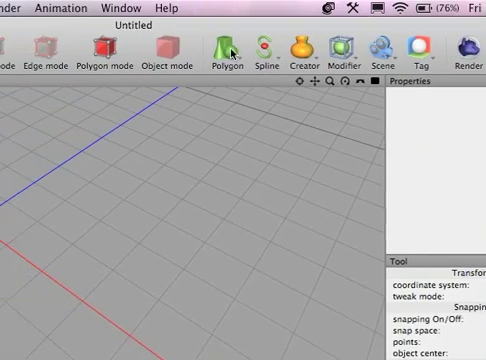
# Step: Create a Cog spline as a gear outline with teeth and radius settings
pyautogui.click(236, 52)
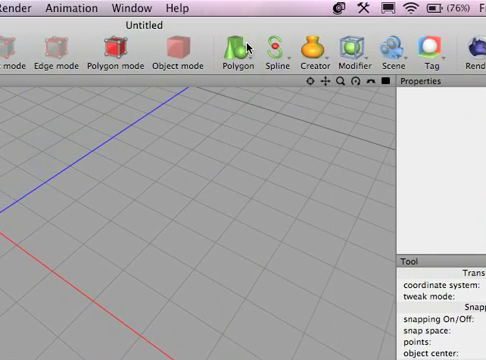
pyautogui.click(264, 48)
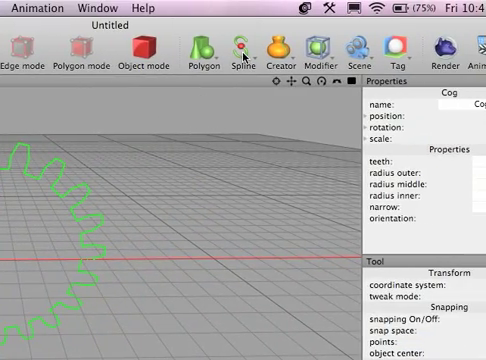
# Step: Add an Extrude creator holding the Cog as its child to make a solid gear
pyautogui.click(238, 48)
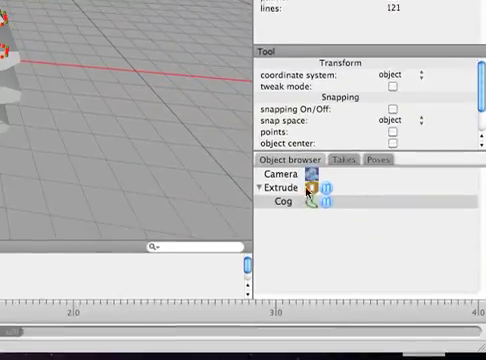
pyautogui.click(286, 204)
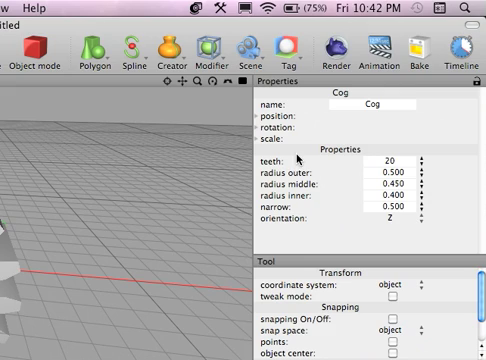
pyautogui.moveTo(344, 168)
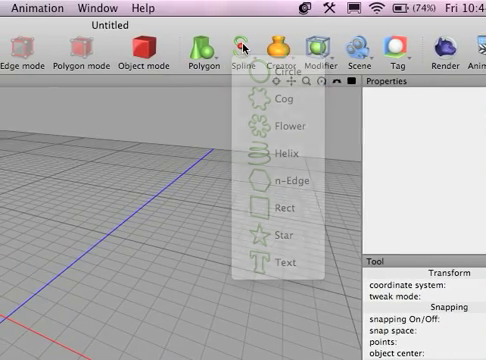
# Step: Create a Text spline and replace its placeholder content with 'Mac'
pyautogui.click(242, 48)
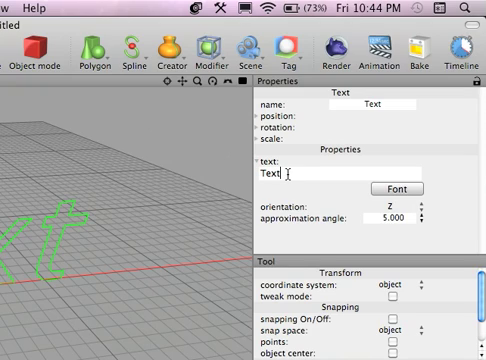
pyautogui.doubleClick(264, 180)
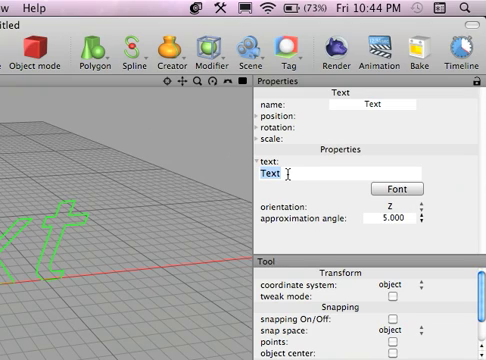
pyautogui.write('Mac')
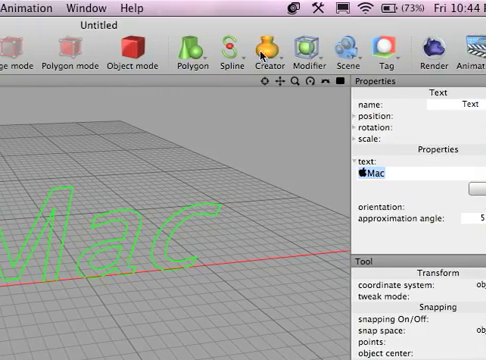
# Step: Delete the extruded cog and Mac text, leaving only the Camera
pyautogui.click(270, 52)
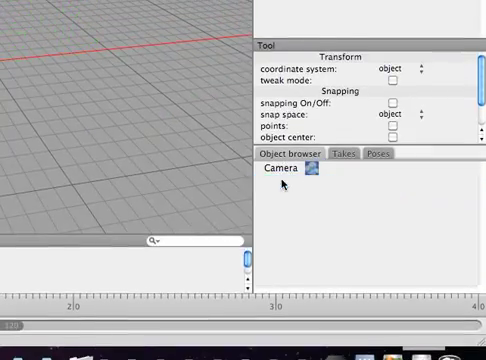
# Step: Create a sphere, select its upper cap faces and extrude them
pyautogui.click(236, 50)
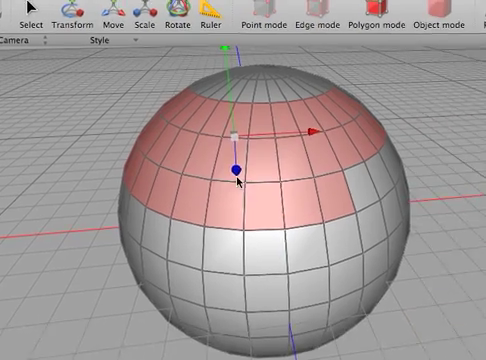
pyautogui.moveTo(244, 170); pyautogui.dragTo(248, 120)
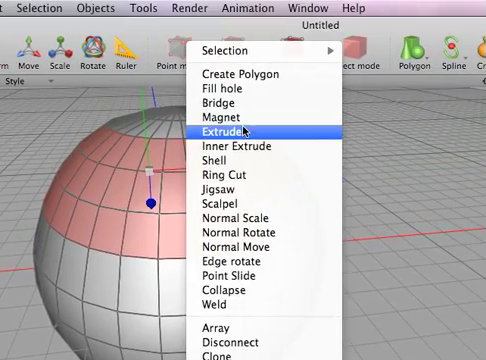
pyautogui.click(244, 130)
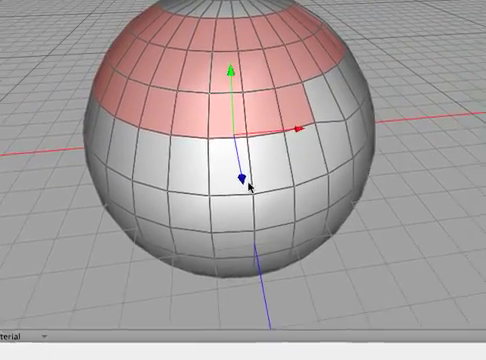